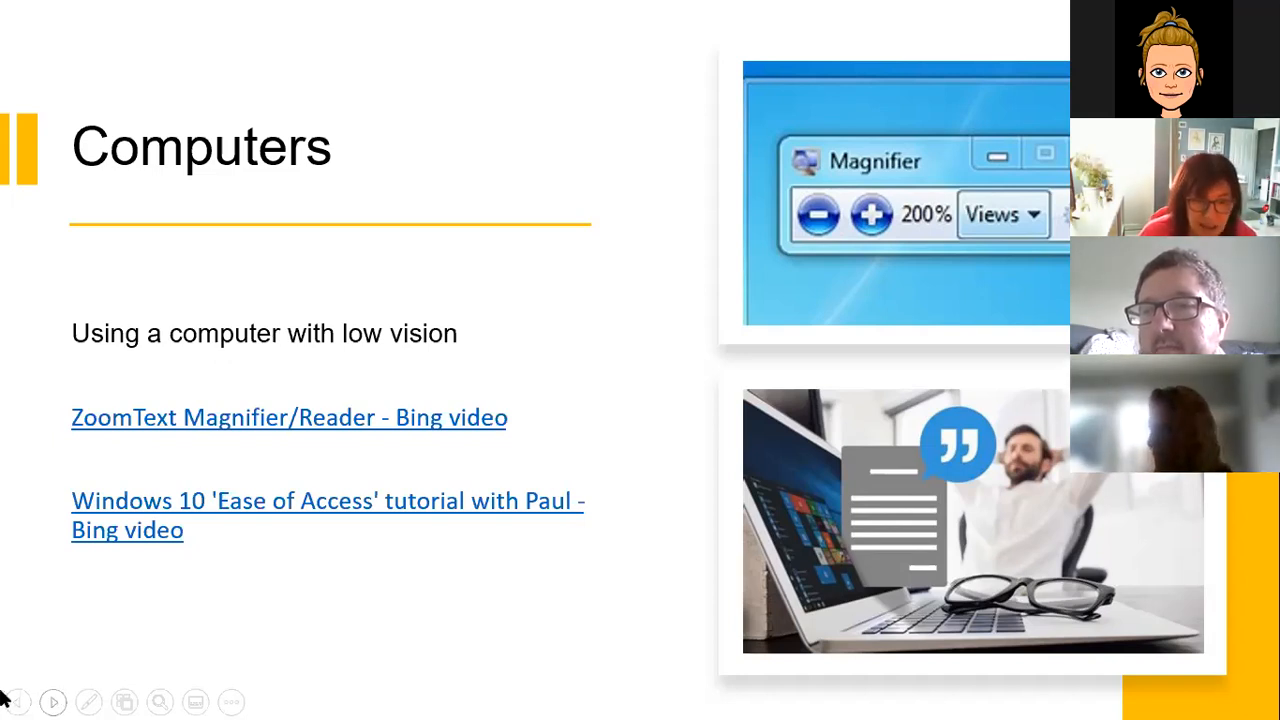
{"action": "mouse_move", "coordinate": [218, 9]}
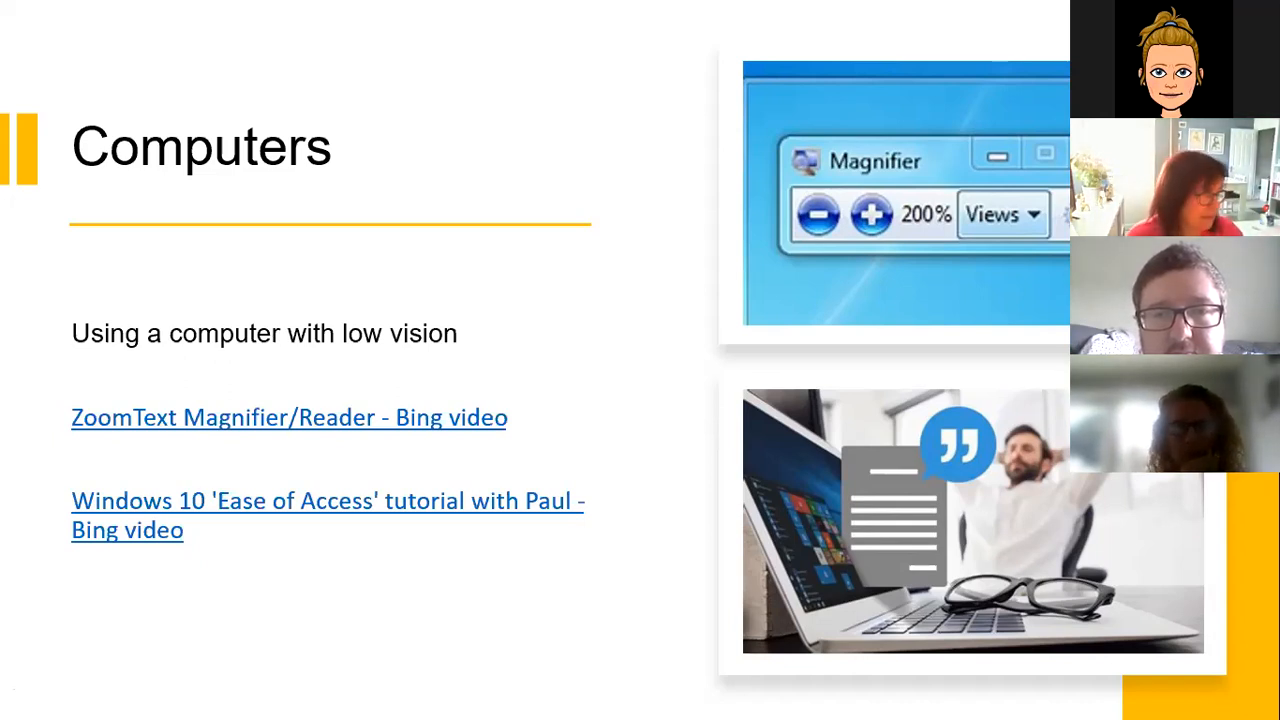
Open the 'ZoomText Magnifier/Reader - Bing video' link to watch the magnified Gettysburg Address demo.
{"action": "left_click", "coordinate": [289, 417]}
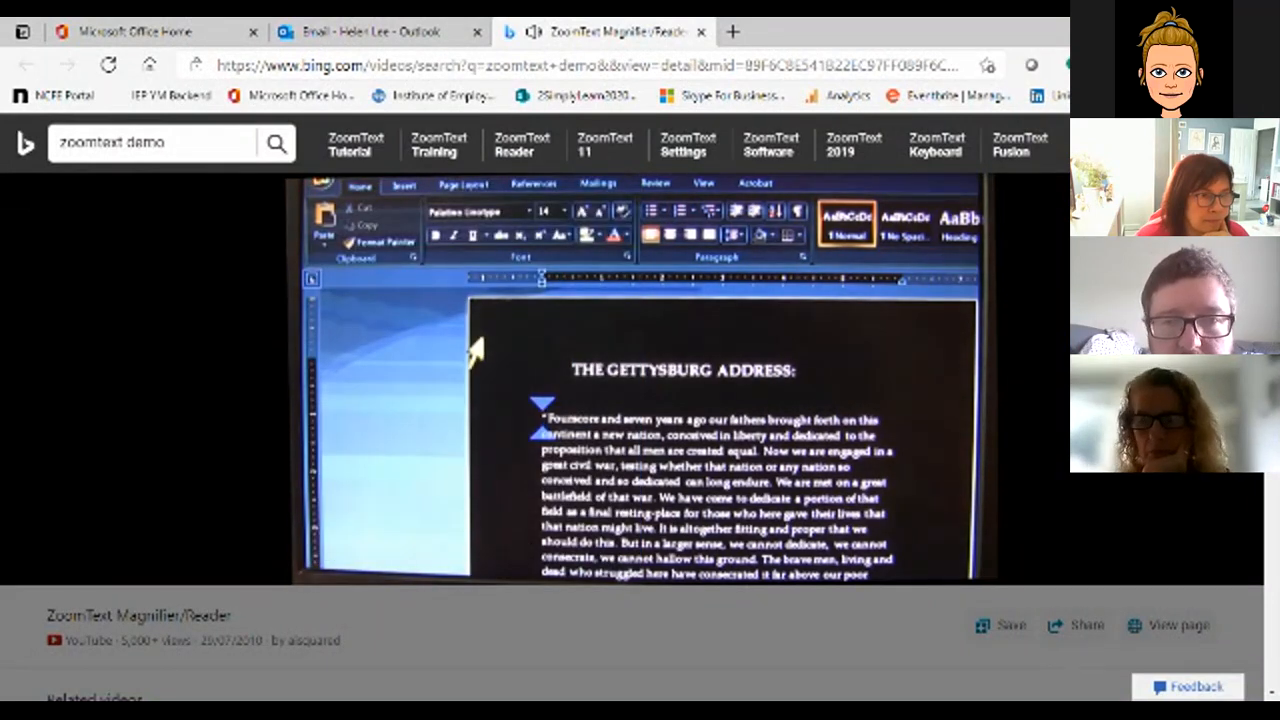
{"action": "mouse_move", "coordinate": [488, 383]}
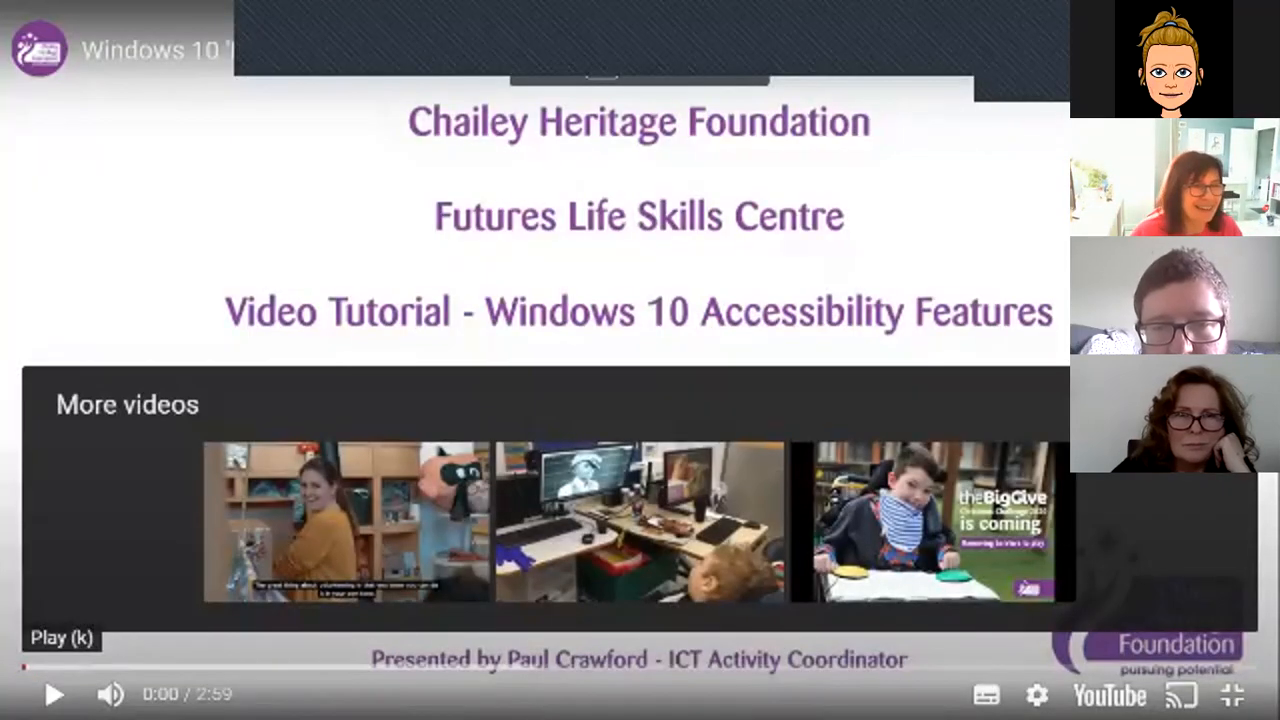
Play the Windows 10 accessibility tutorial and return it to the Bing Videos page view.
{"action": "left_click", "coordinate": [52, 694]}
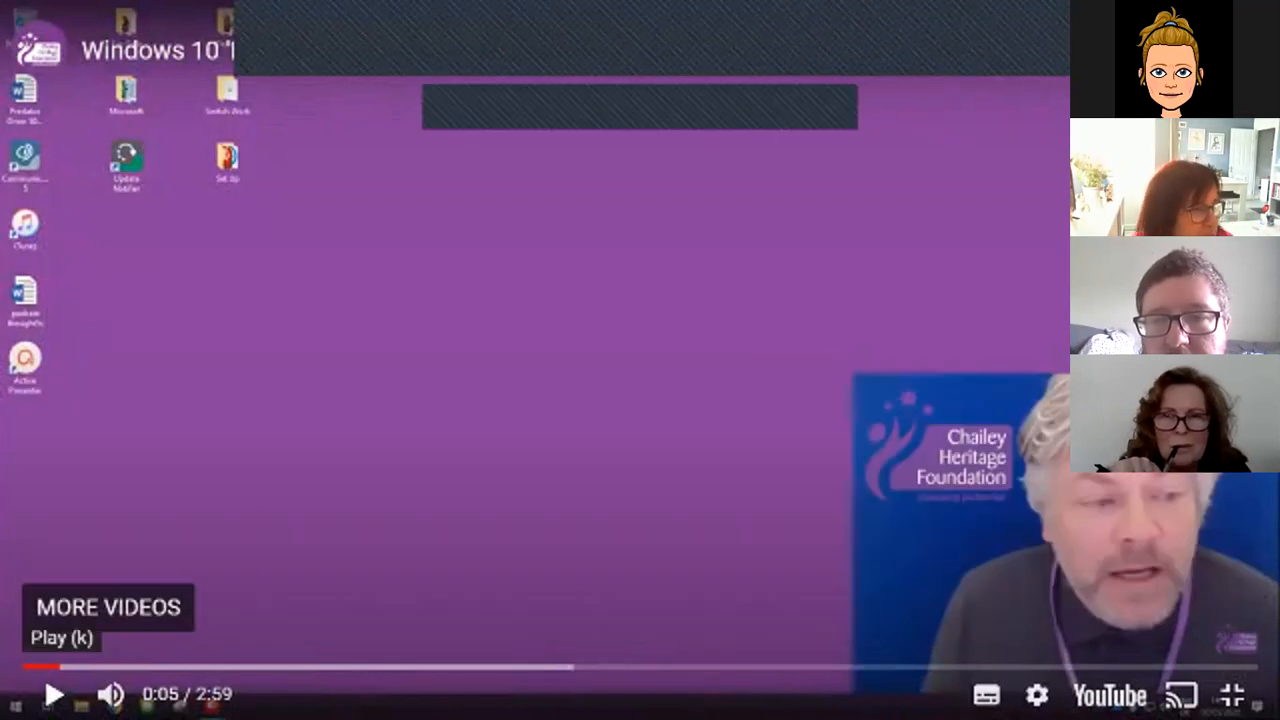
{"action": "left_click", "coordinate": [56, 694]}
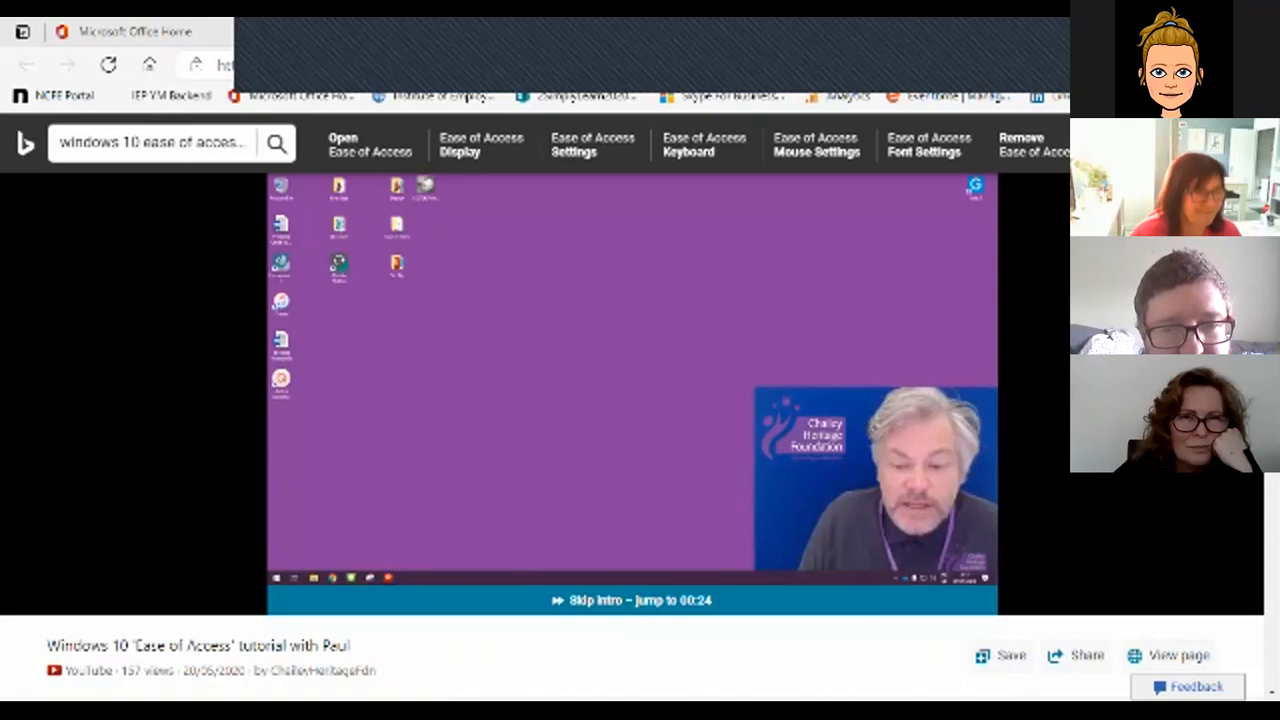
Watch the tutorial full screen until the presenter reaches Windows Settings with Ease of Access.
{"action": "left_click", "coordinate": [630, 480]}
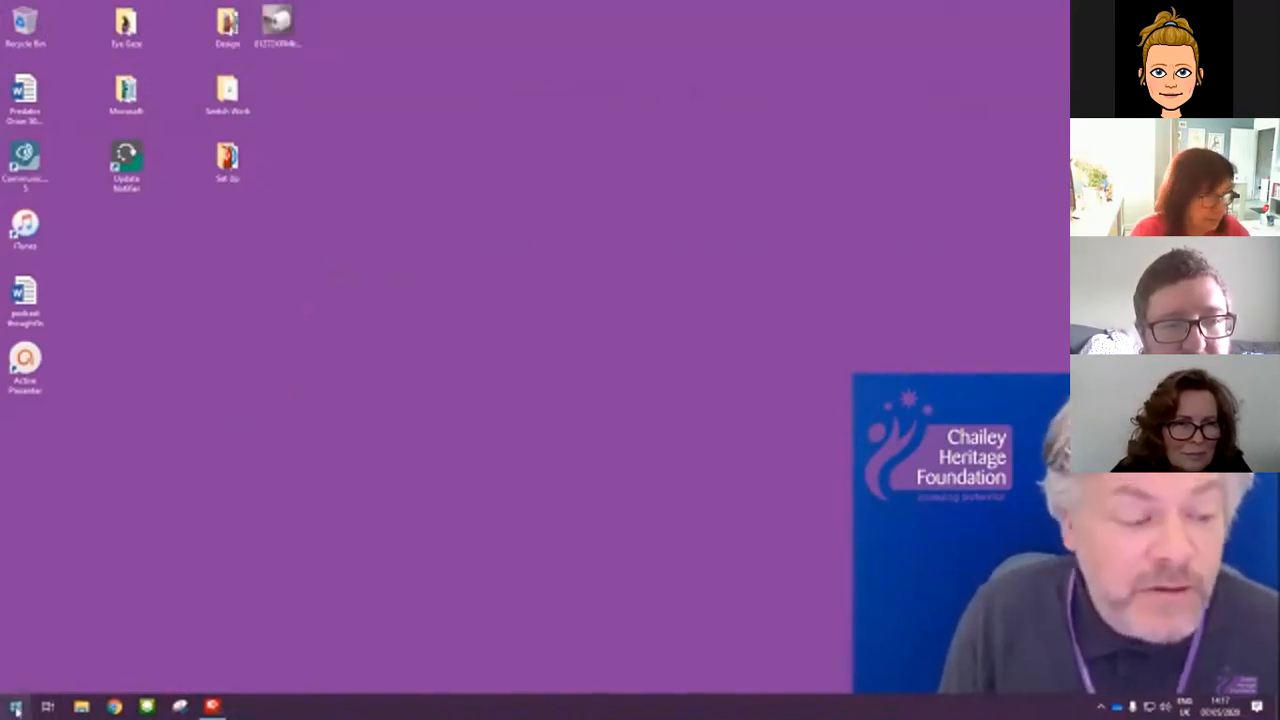
{"action": "left_click", "coordinate": [13, 705]}
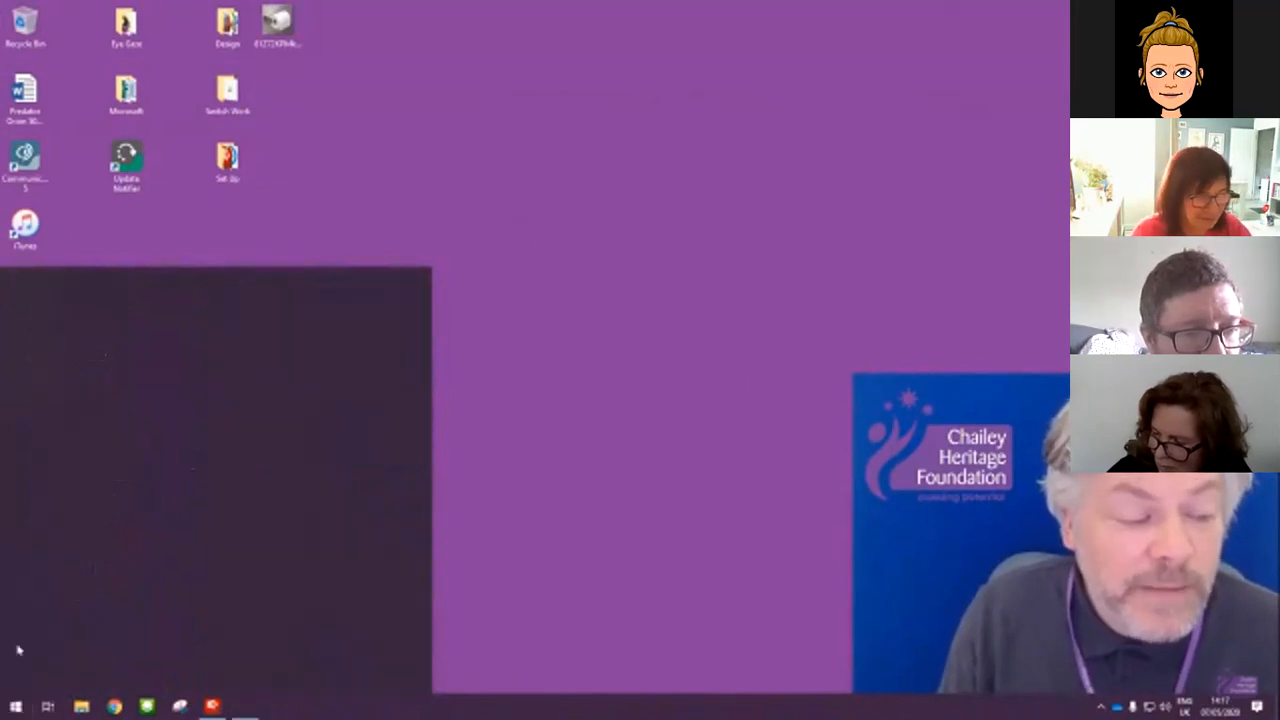
{"action": "left_click", "coordinate": [239, 703]}
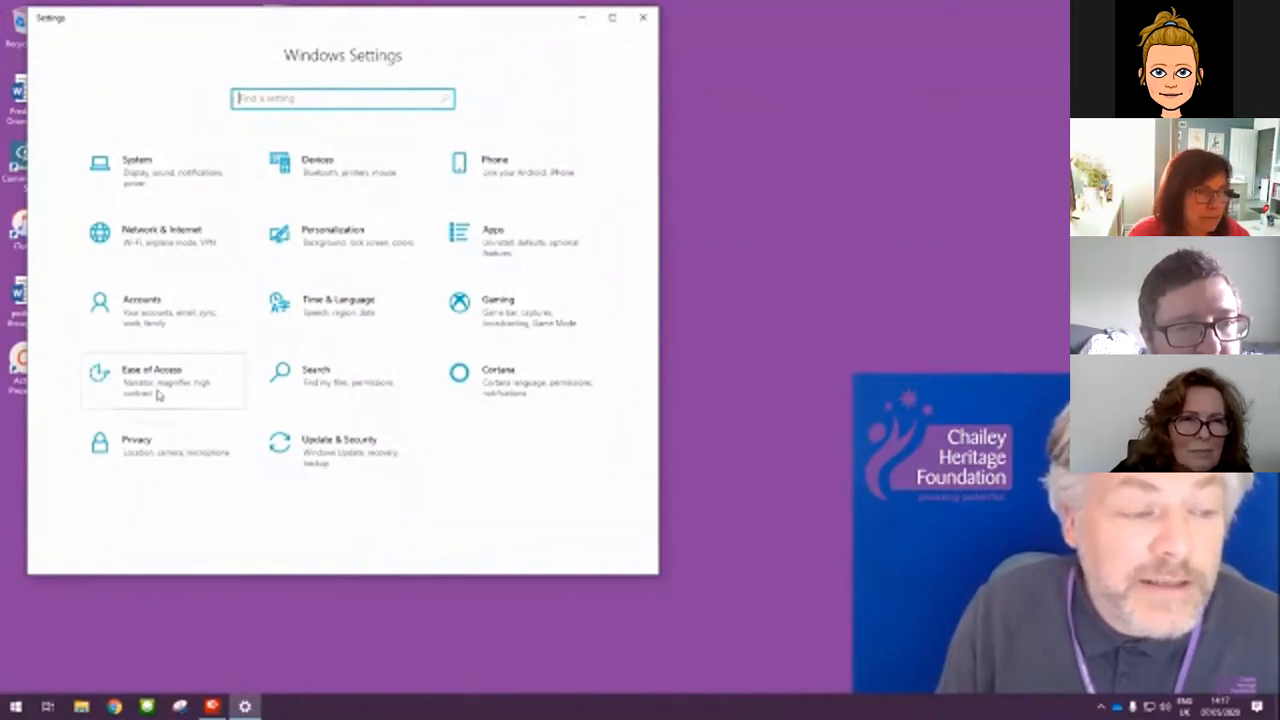
Go to Ease of Access in Windows Settings to reach the Display page.
{"action": "left_click", "coordinate": [150, 368]}
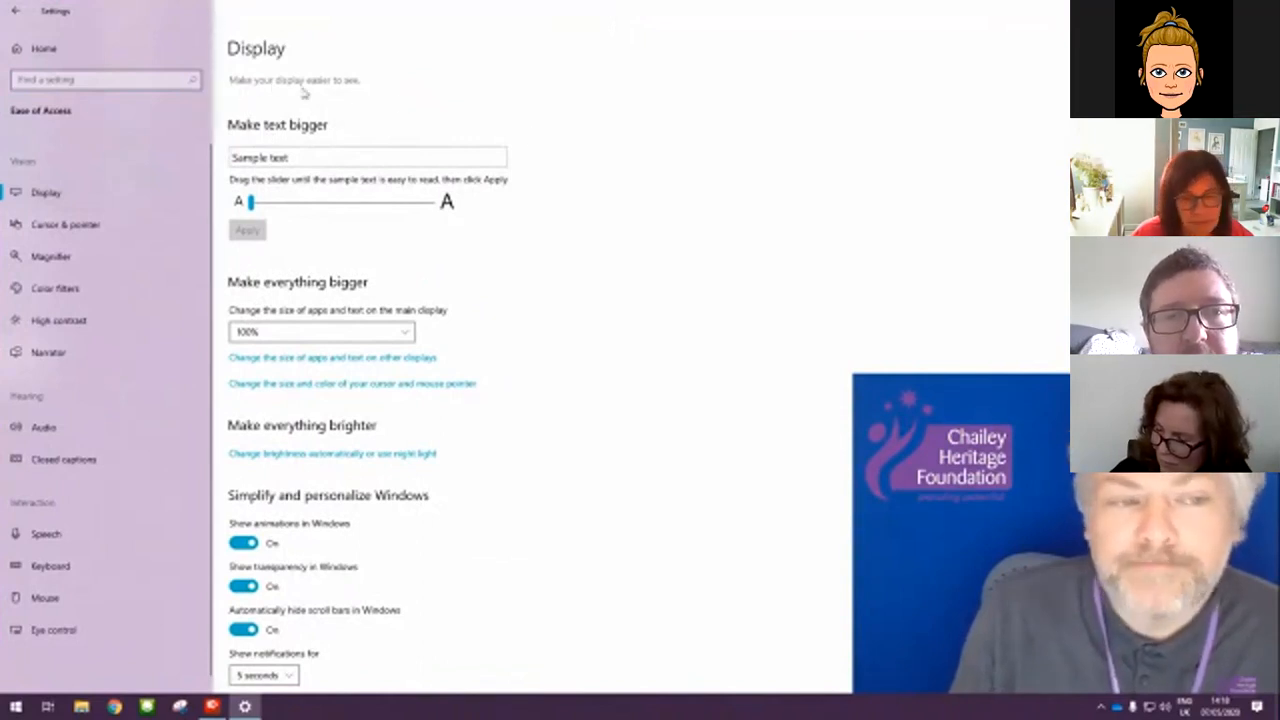
{"action": "left_click_drag", "start_coordinate": [251, 202], "coordinate": [268, 202]}
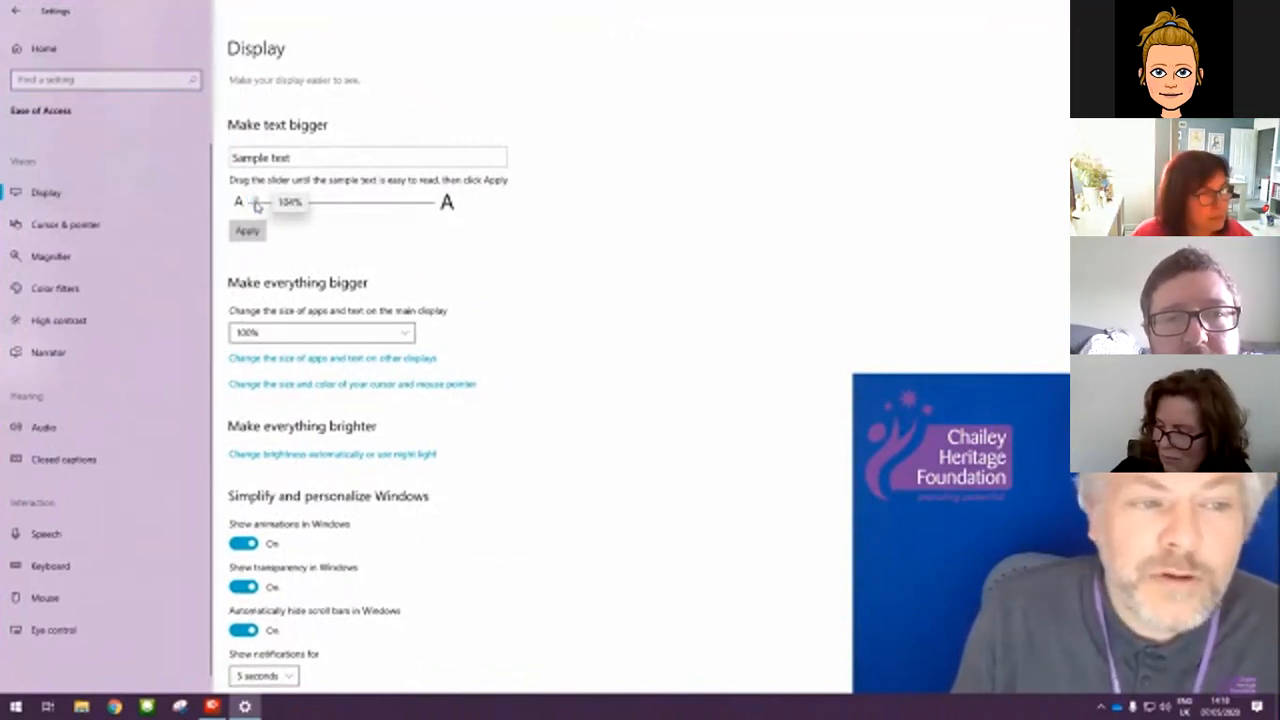
{"action": "left_click_drag", "start_coordinate": [267, 202], "coordinate": [430, 220]}
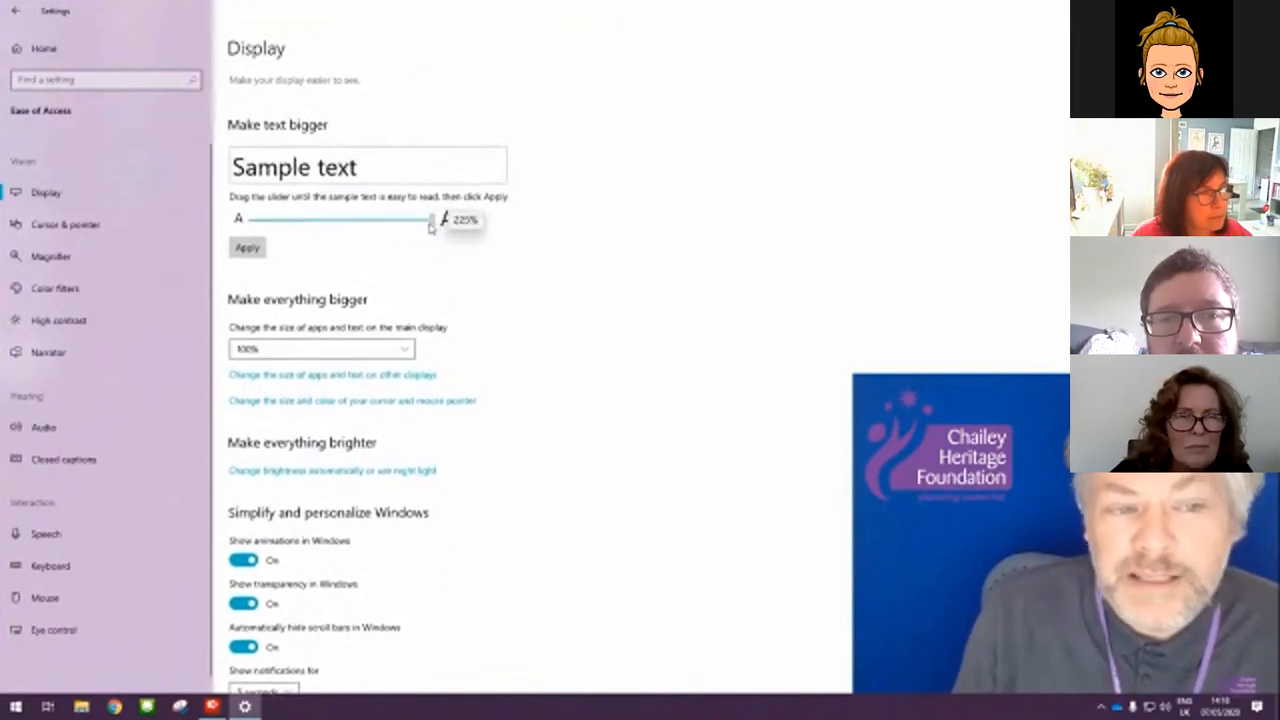
{"action": "left_click_drag", "start_coordinate": [430, 219], "coordinate": [275, 203]}
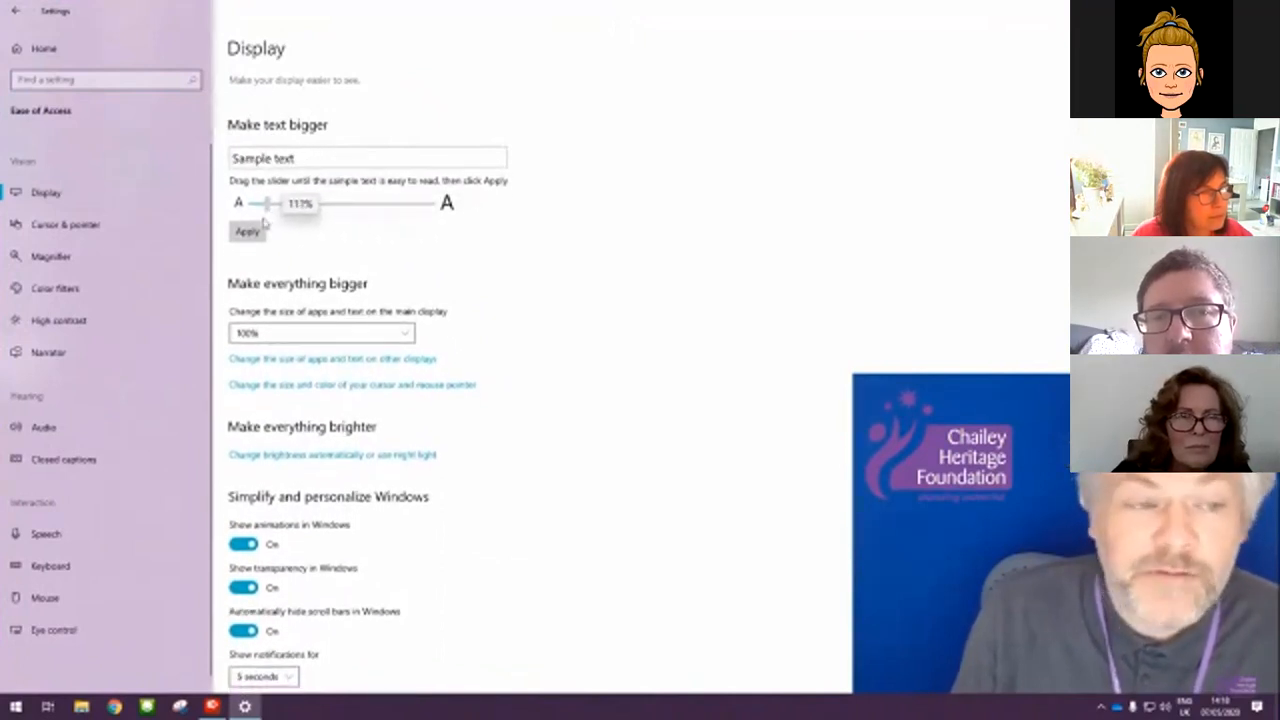
{"action": "left_click_drag", "start_coordinate": [270, 201], "coordinate": [250, 201]}
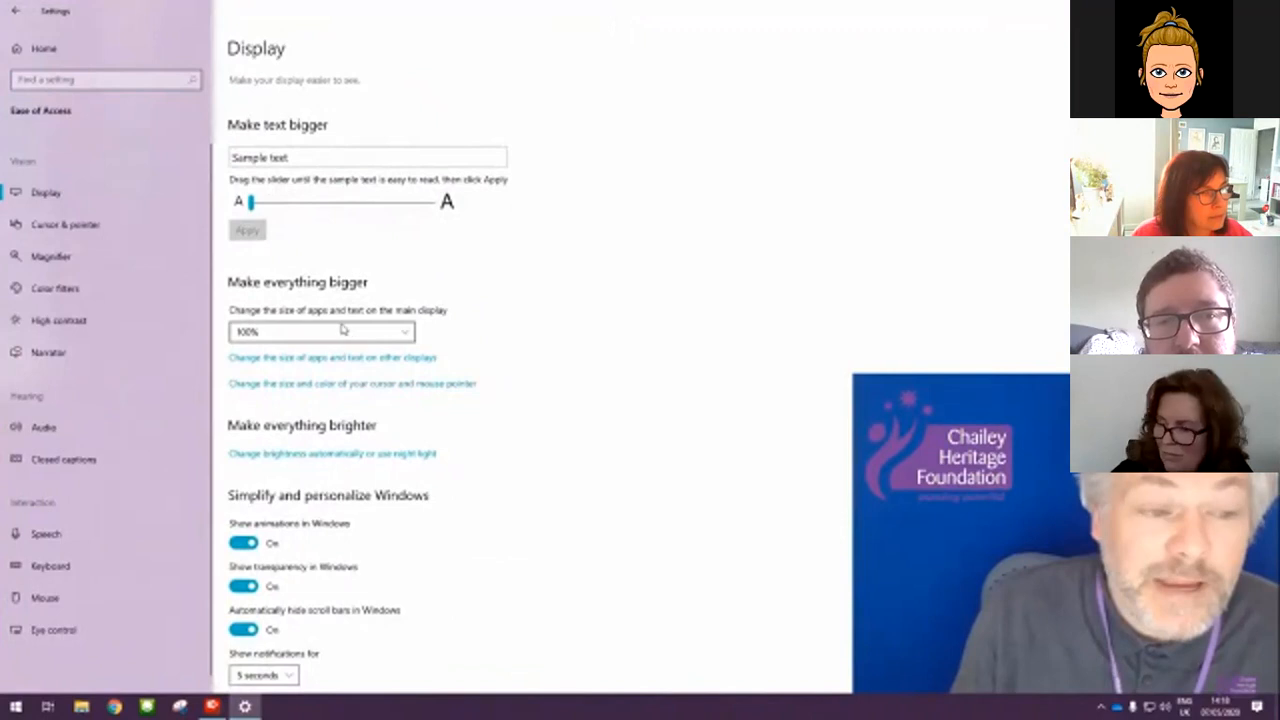
{"action": "left_click", "coordinate": [320, 331]}
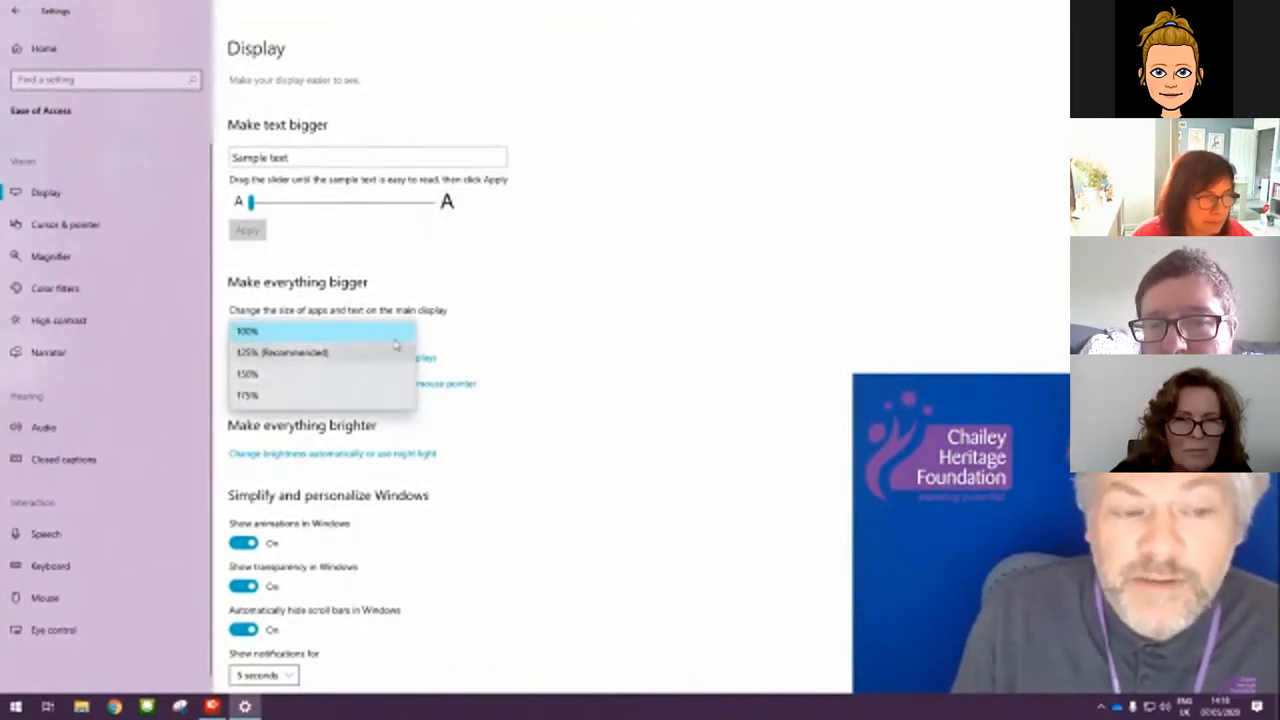
{"action": "left_click", "coordinate": [247, 331]}
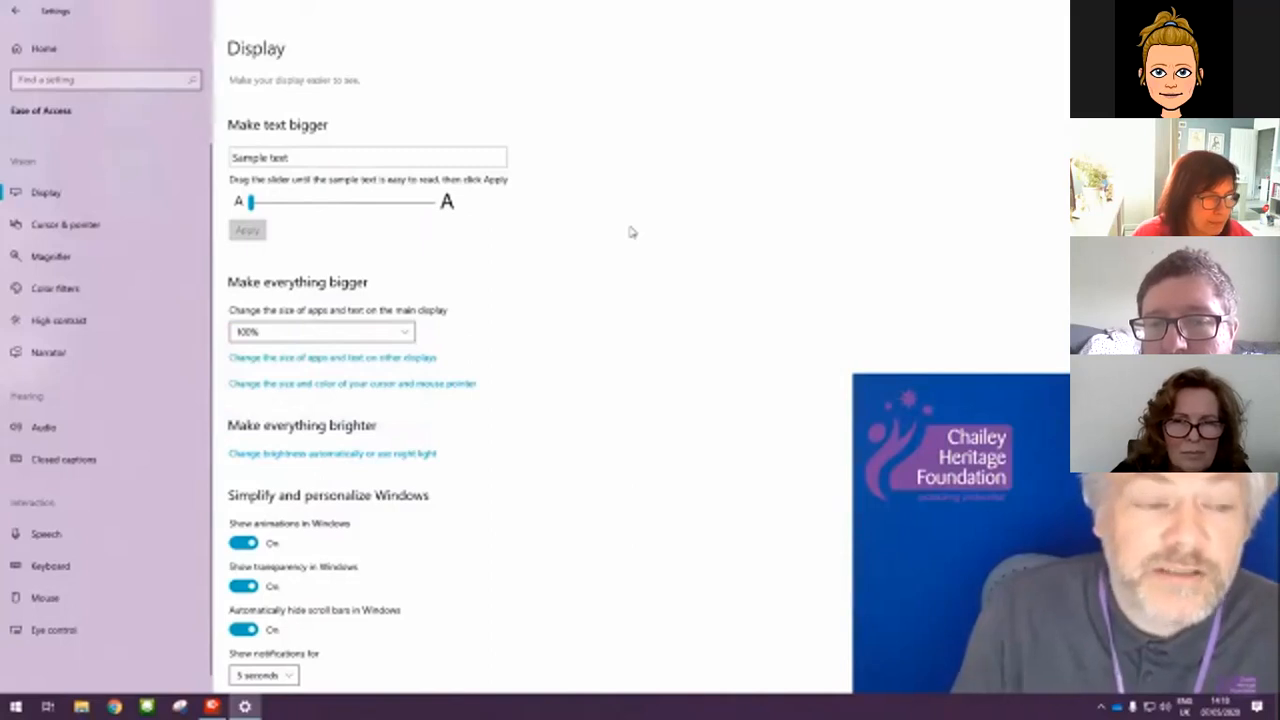
{"action": "mouse_move", "coordinate": [692, 268]}
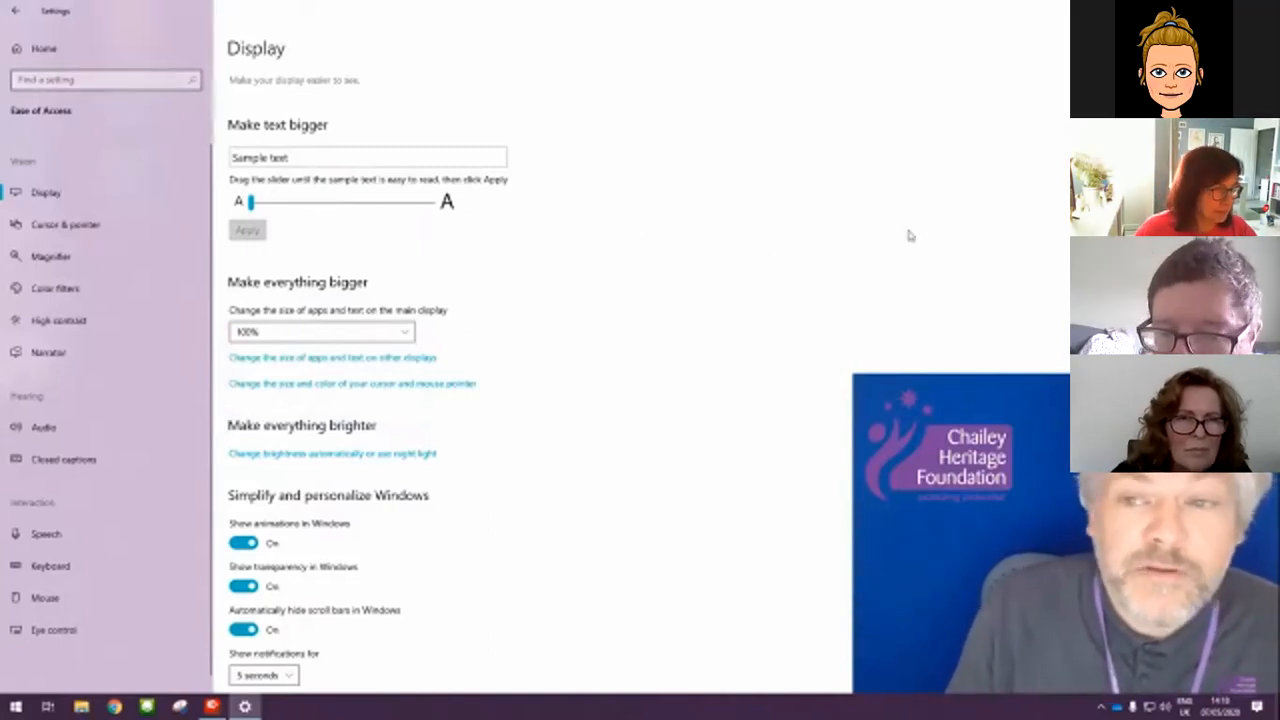
{"action": "mouse_move", "coordinate": [888, 233]}
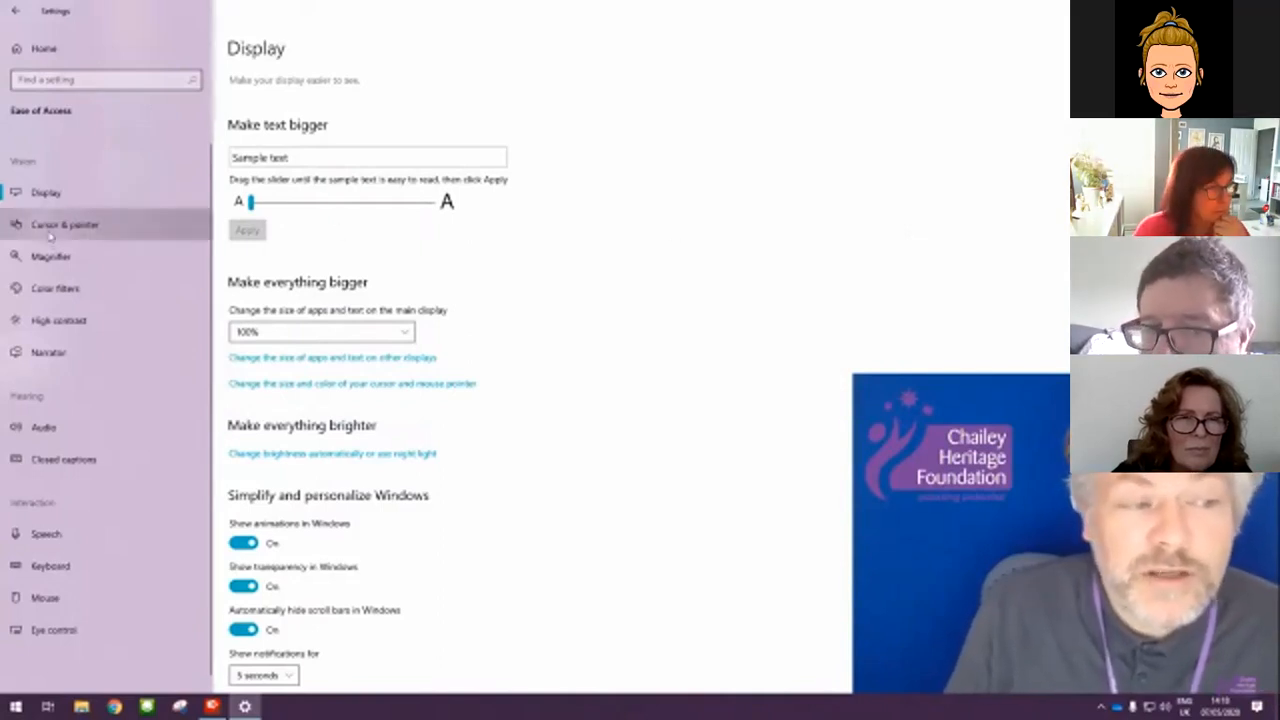
Move through the Cursor & pointer page to the Magnifier page, showing Magnifier off at 200%.
{"action": "left_click", "coordinate": [65, 224]}
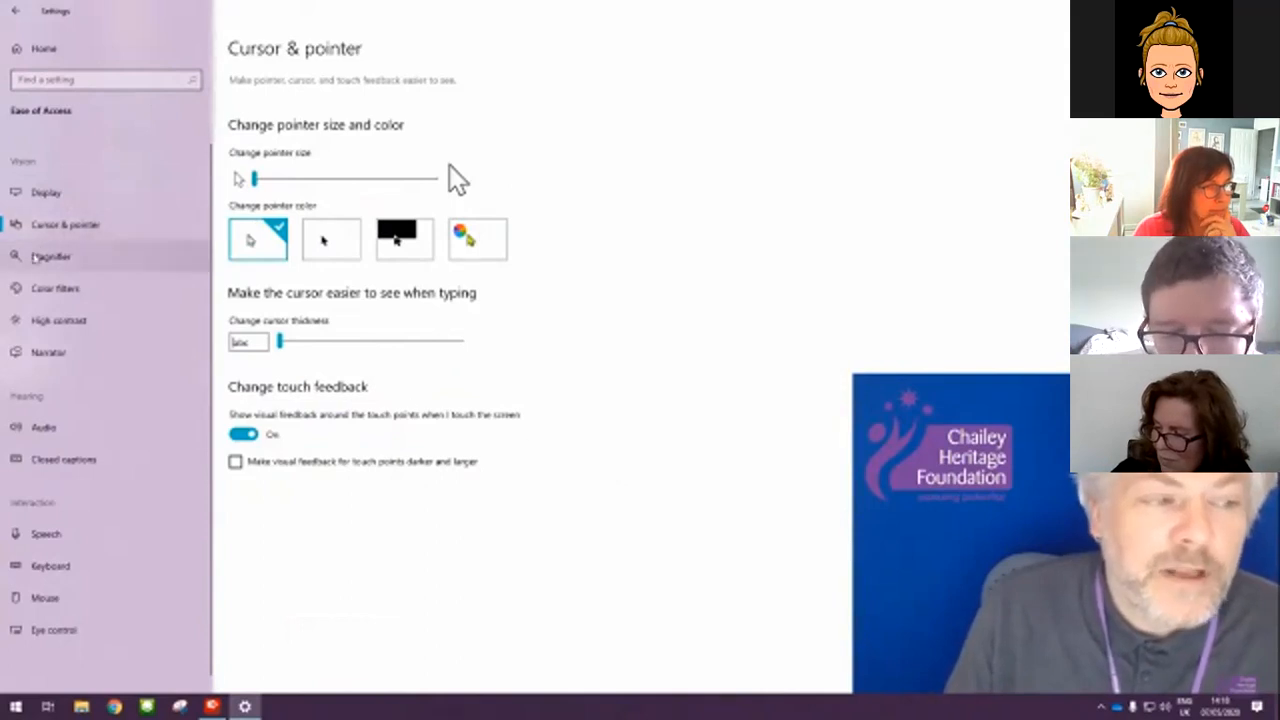
{"action": "left_click", "coordinate": [52, 257]}
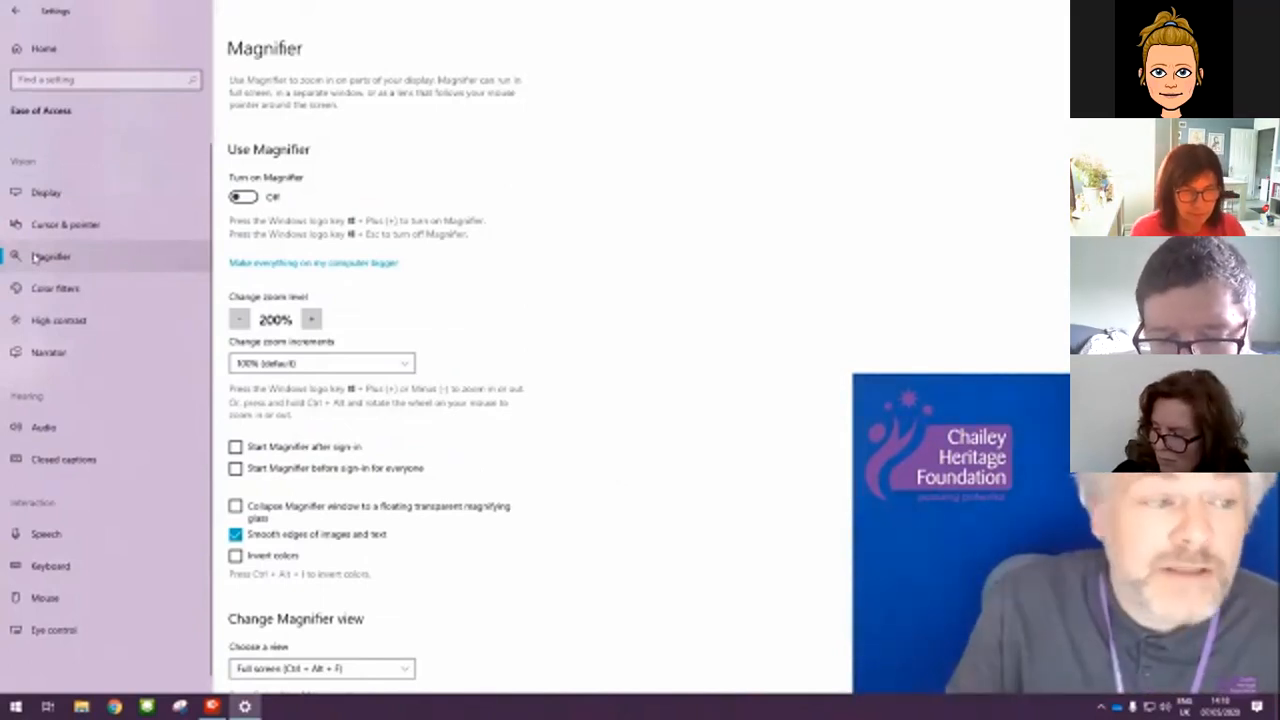
Step through the Color filters and High contrast pages, ending on the Narrator page.
{"action": "left_click", "coordinate": [55, 288]}
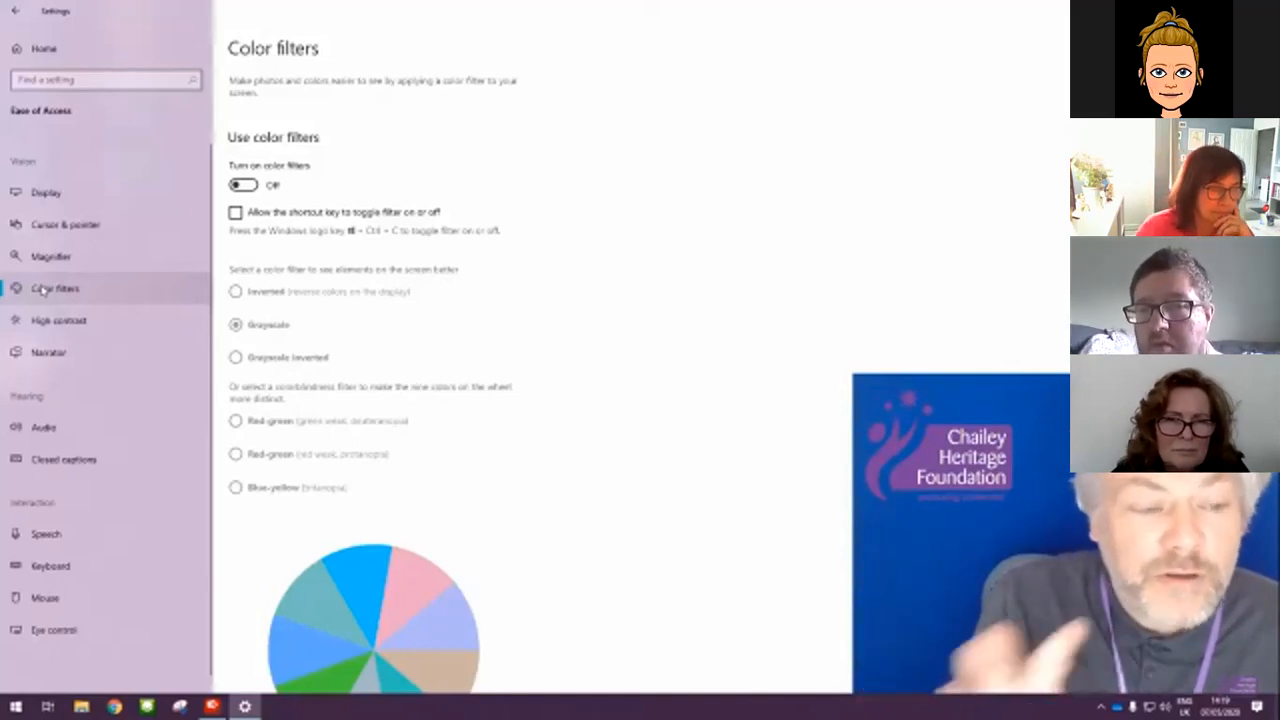
{"action": "left_click", "coordinate": [59, 320]}
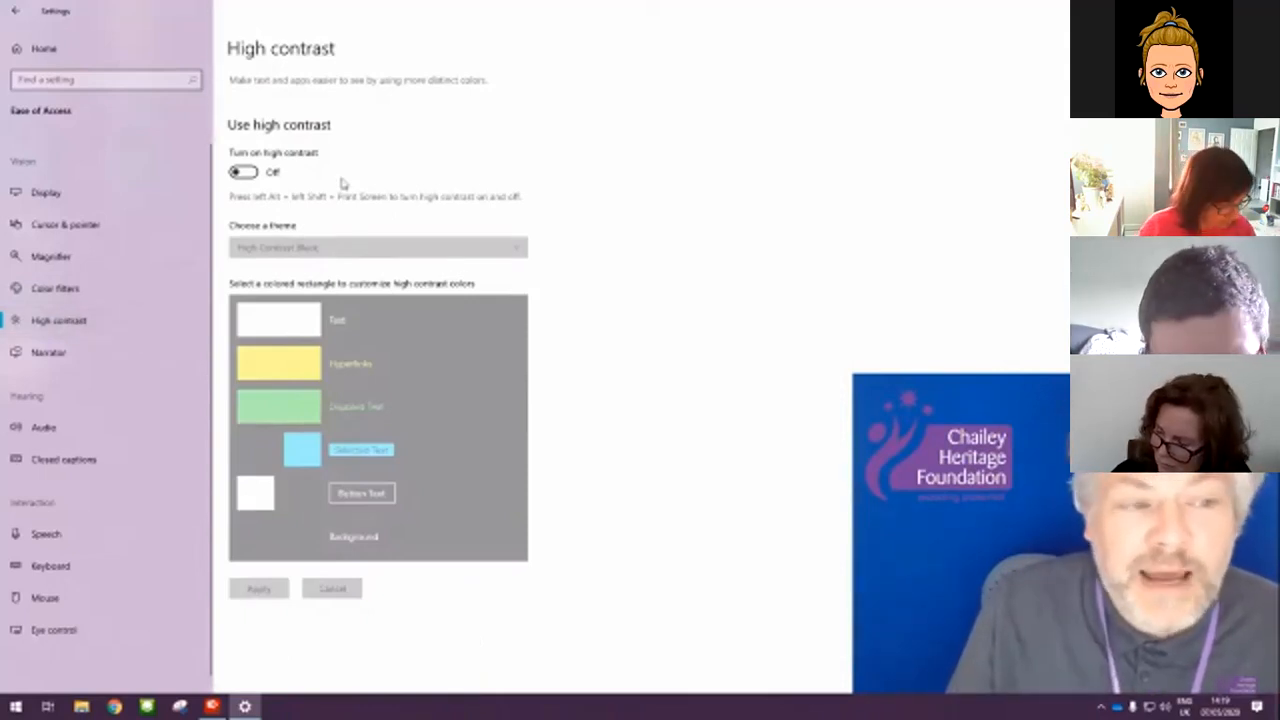
{"action": "left_click", "coordinate": [244, 172]}
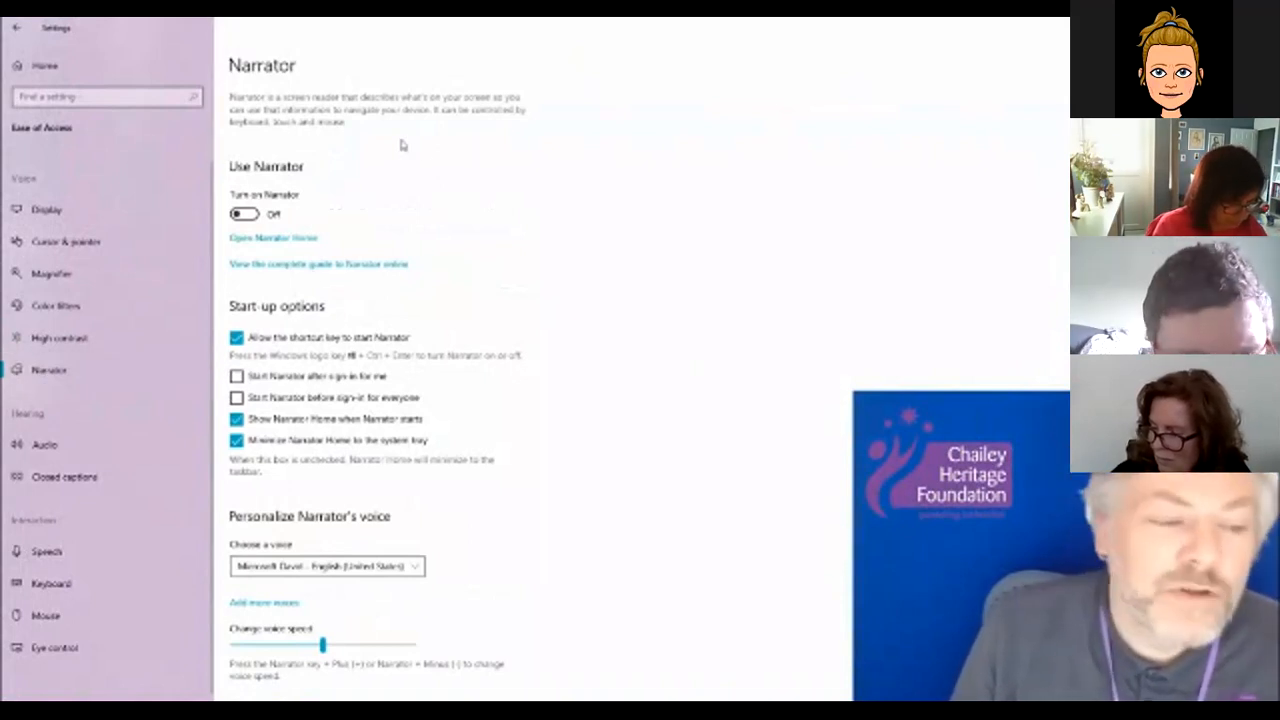
{"action": "mouse_move", "coordinate": [579, 273]}
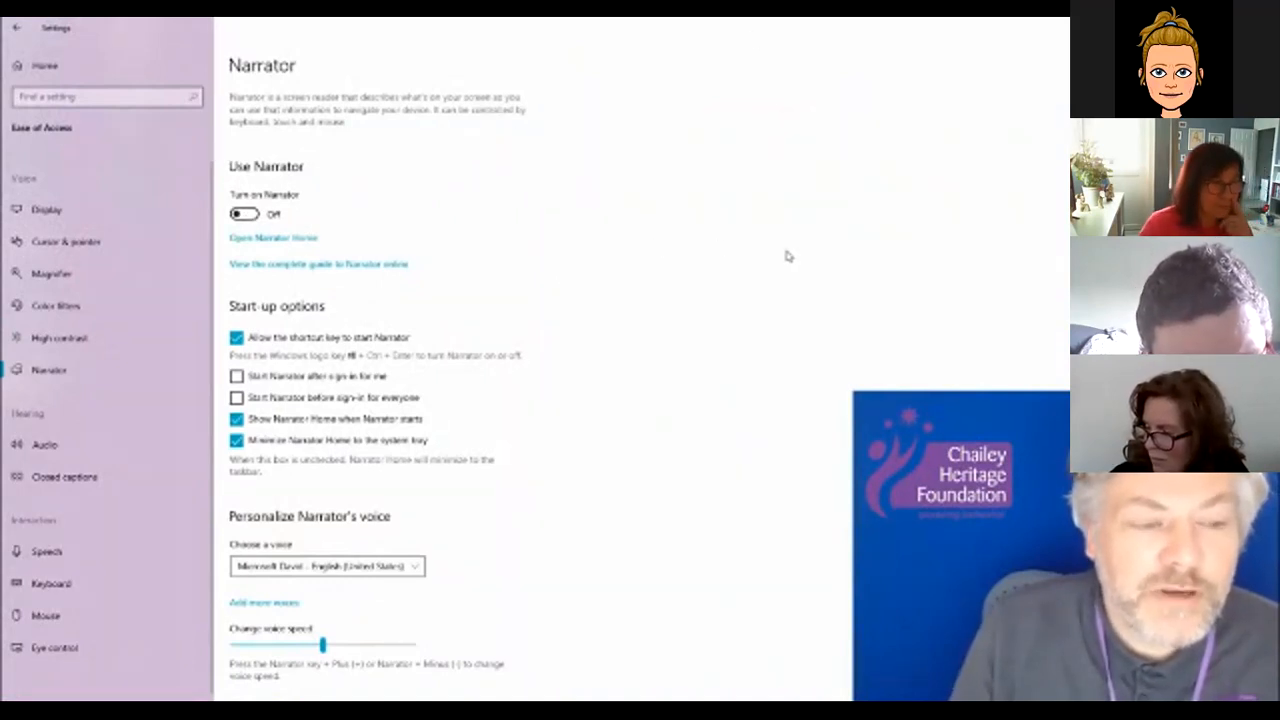
{"action": "mouse_move", "coordinate": [92, 161]}
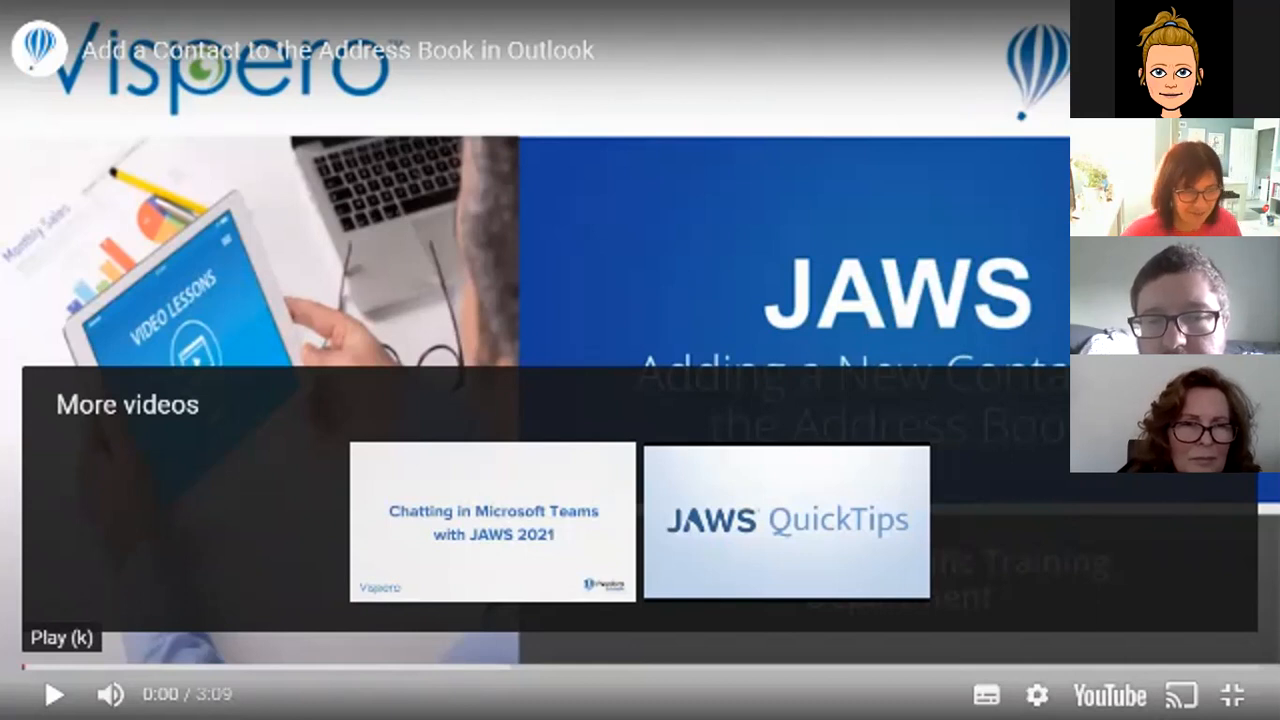
Play the JAWS video and open Outlook's Address Book: Contacts with Ctrl+Shift+B.
{"action": "left_click", "coordinate": [54, 695]}
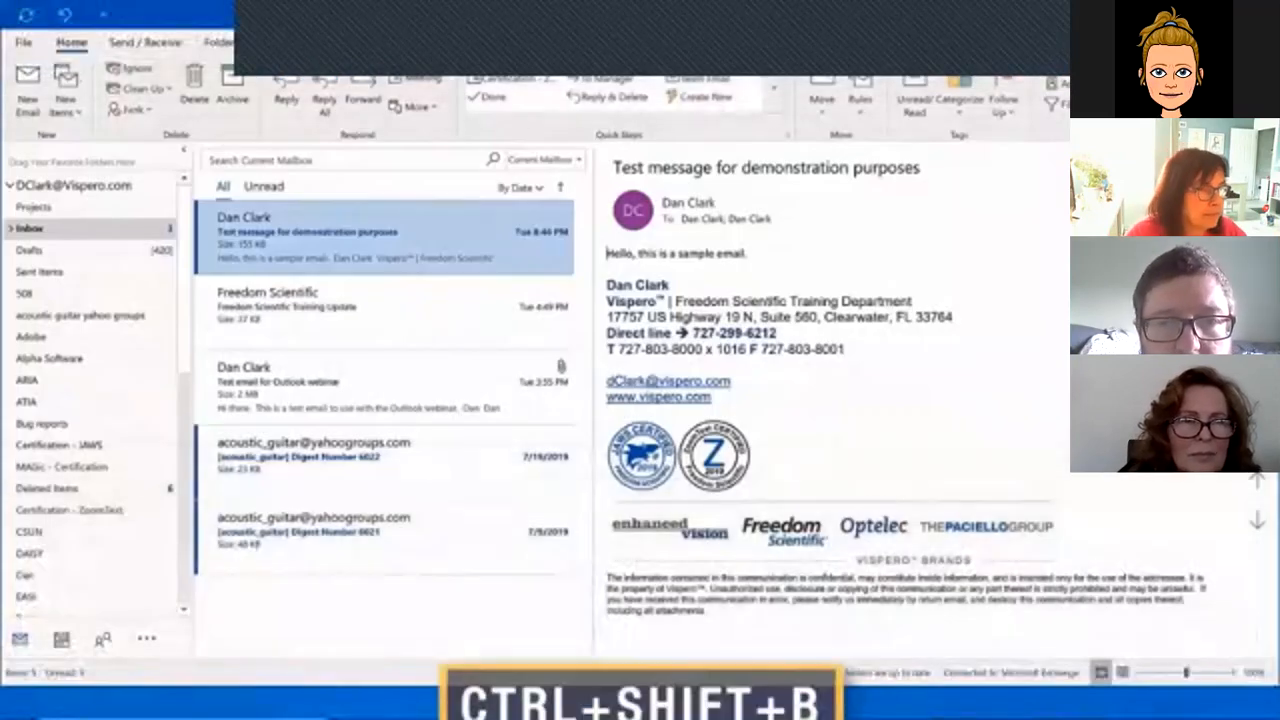
{"action": "key", "text": "Ctrl+Shift+B"}
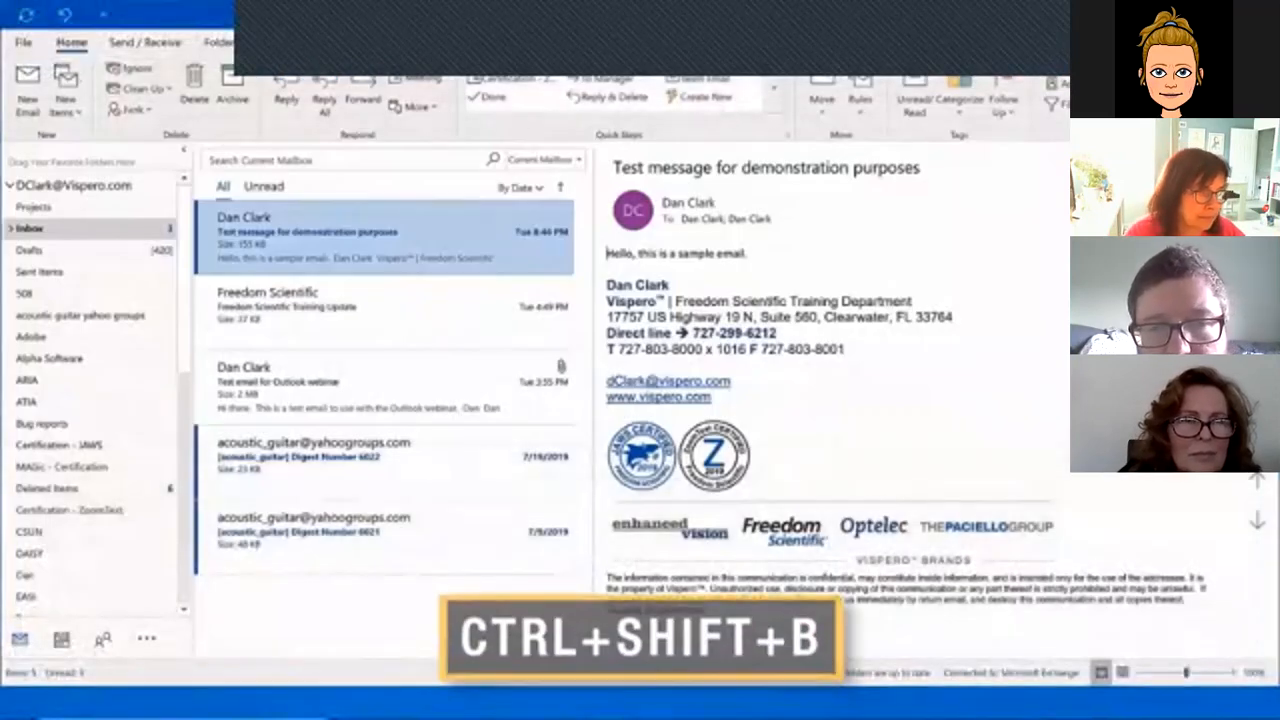
{"action": "key", "text": "ctrl+shift+b"}
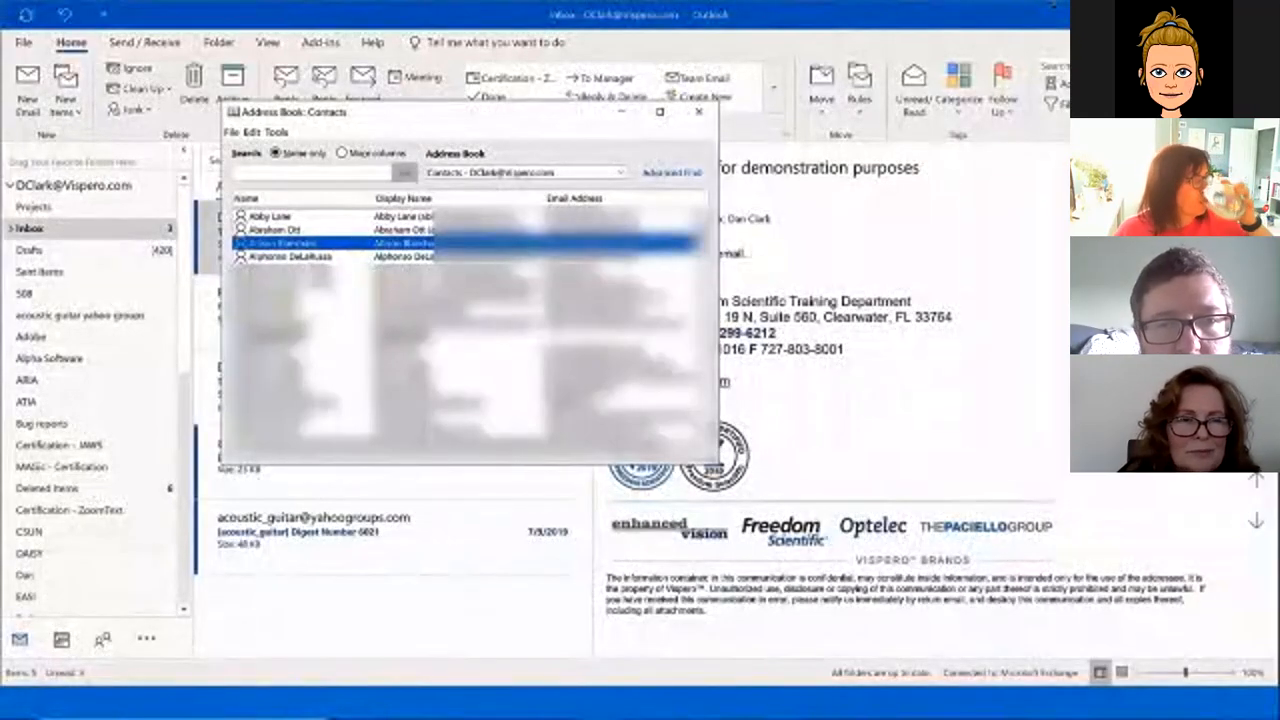
Use Alt+F in the Address Book to open the New Entry dialog.
{"action": "key", "text": "Alt+f"}
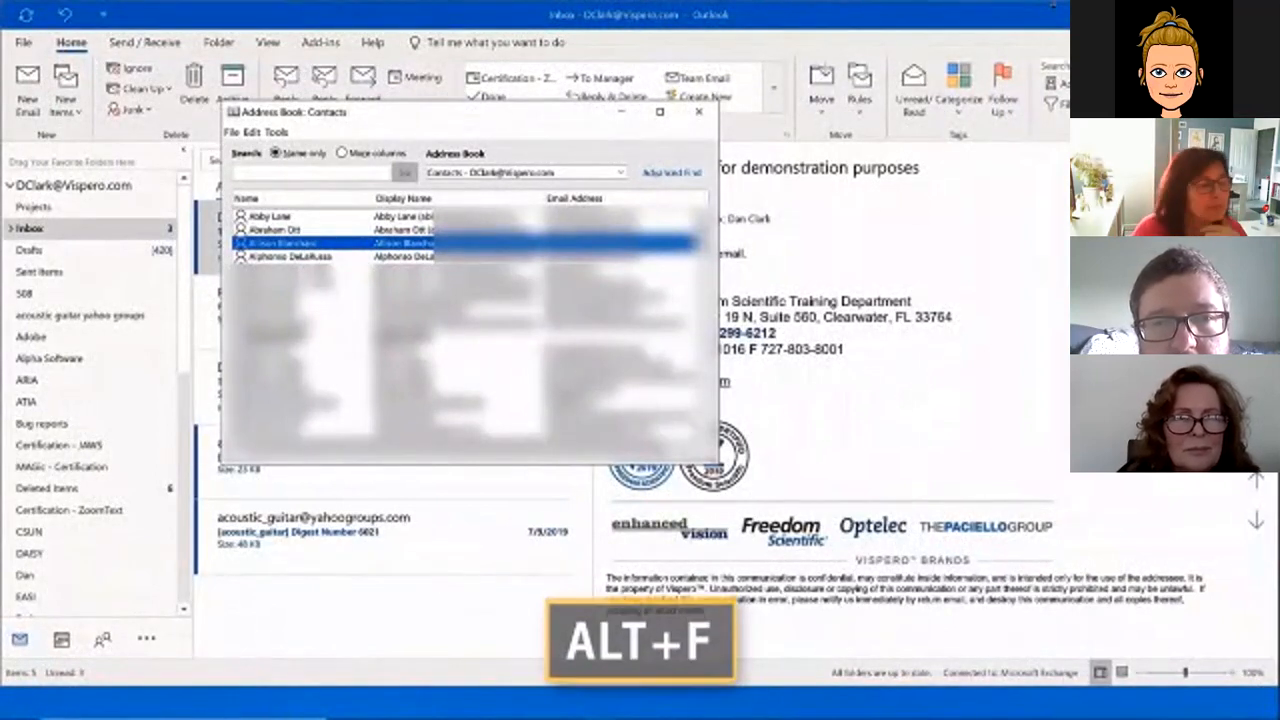
{"action": "left_click", "coordinate": [231, 151]}
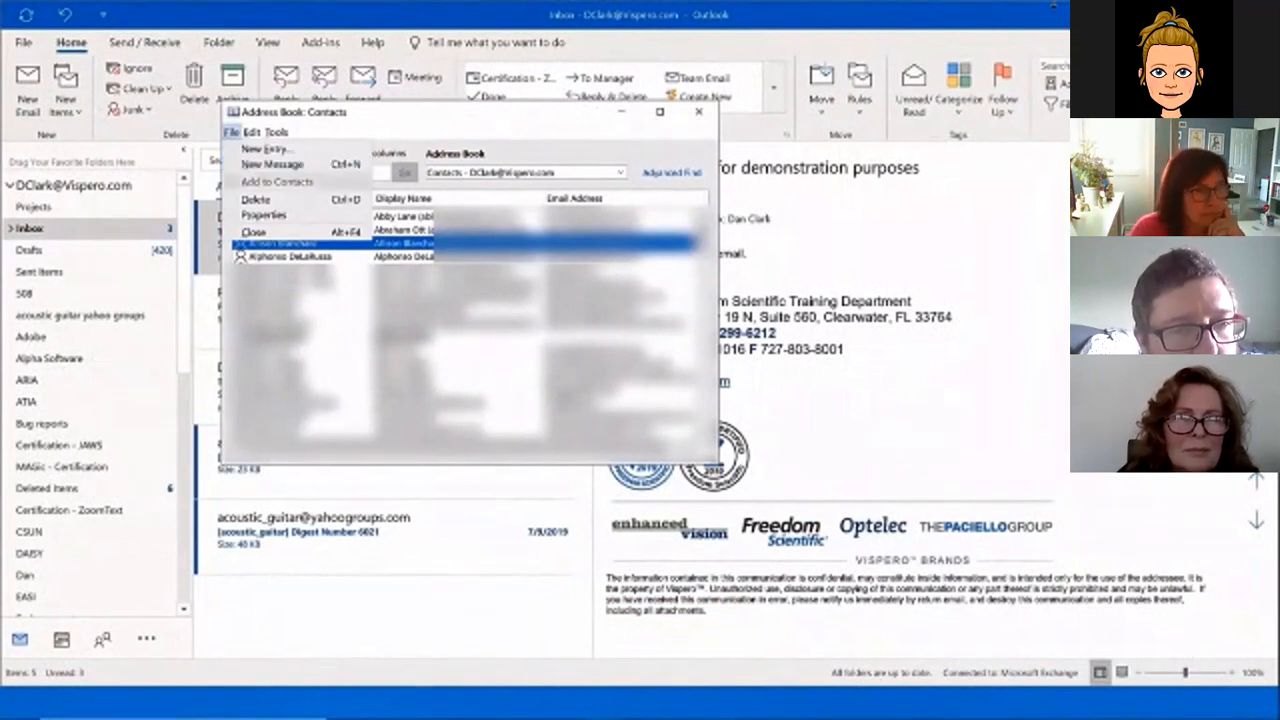
{"action": "mouse_move", "coordinate": [258, 199]}
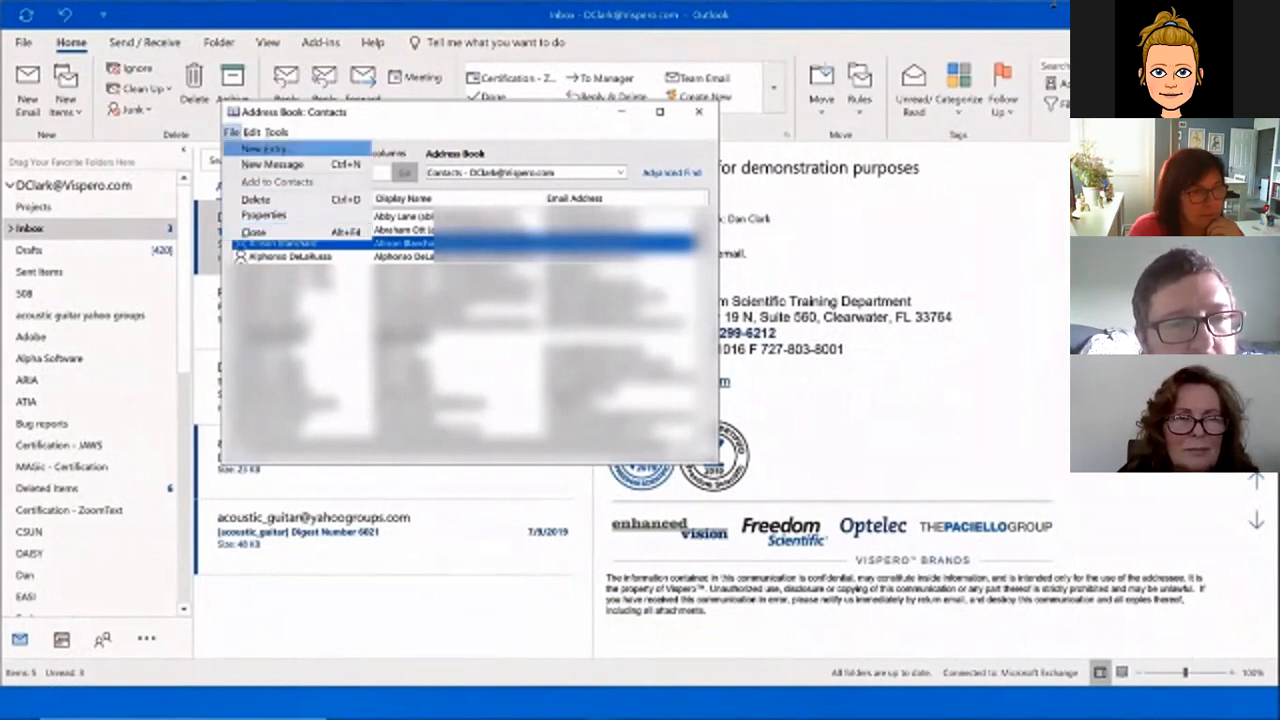
{"action": "left_click", "coordinate": [265, 148]}
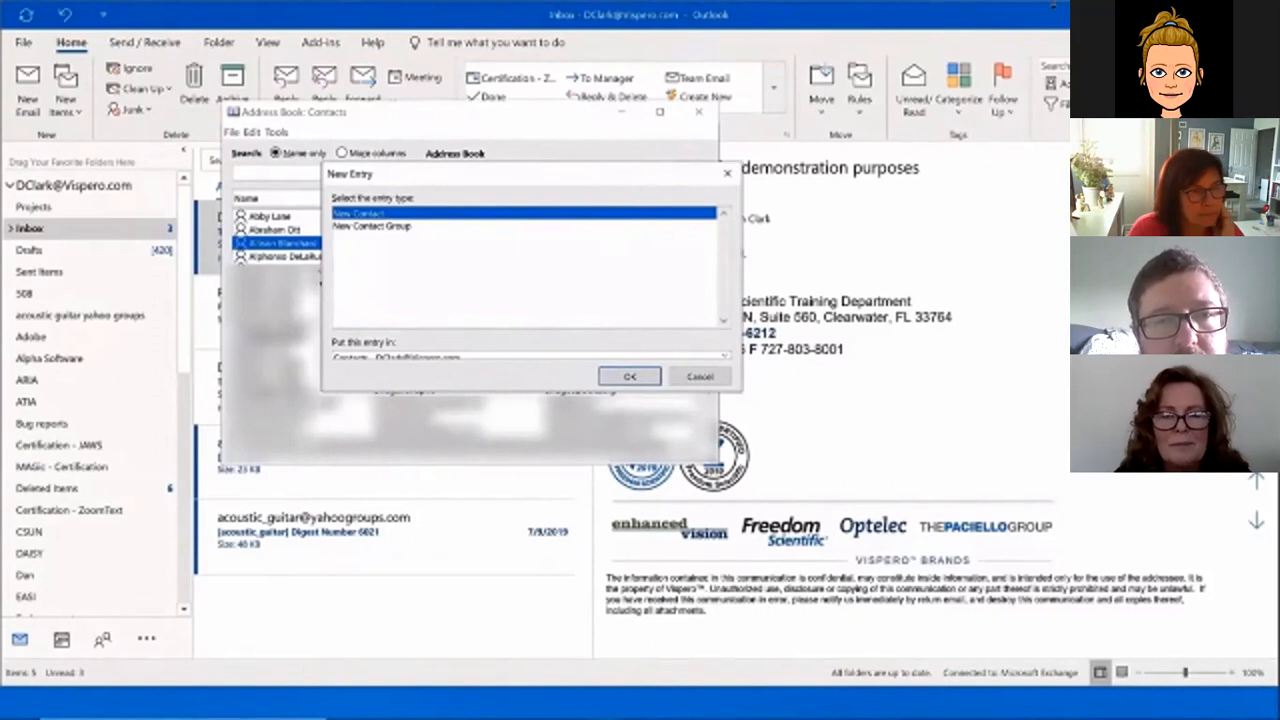
{"action": "left_click", "coordinate": [628, 375]}
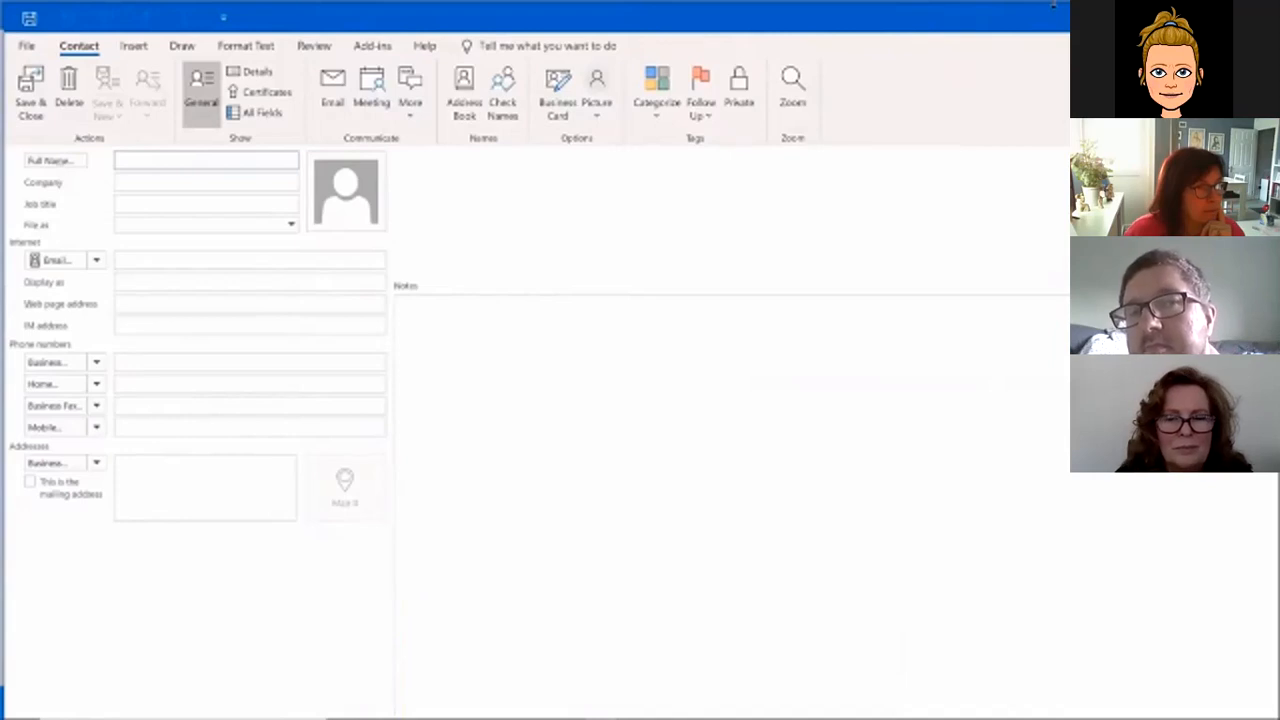
{"action": "type", "text": "A"}
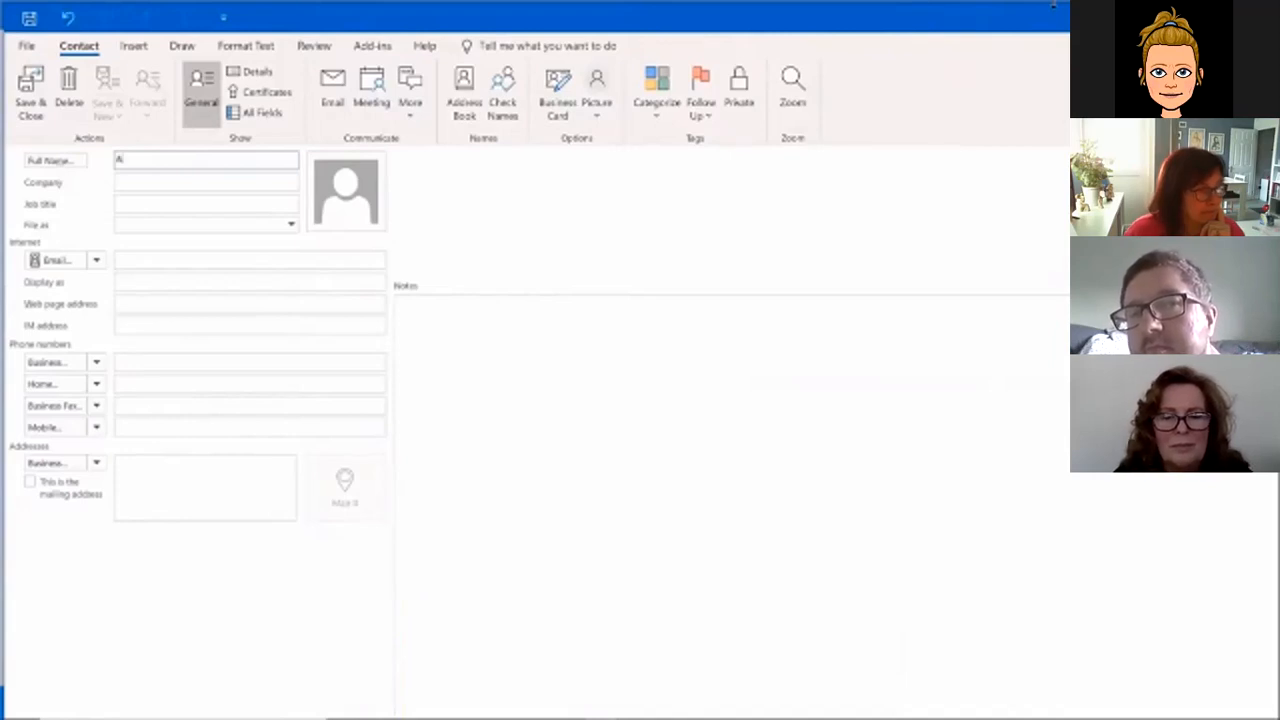
{"action": "type", "text": "ndrew Bolton"}
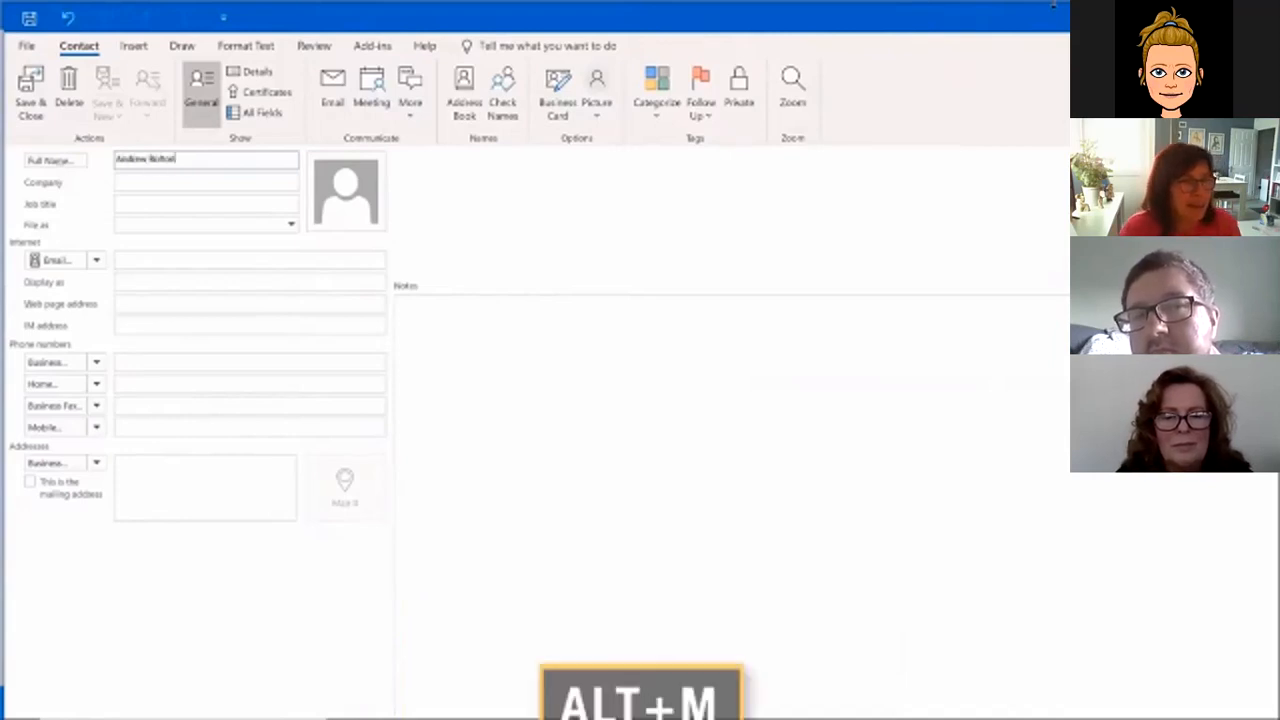